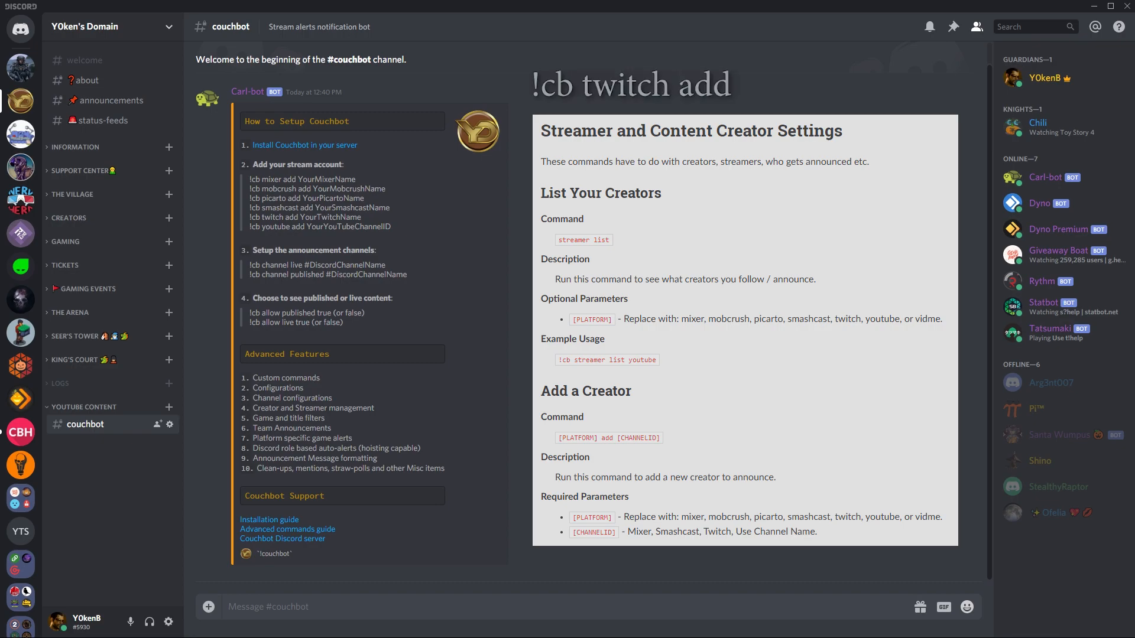
text(y0kenb)
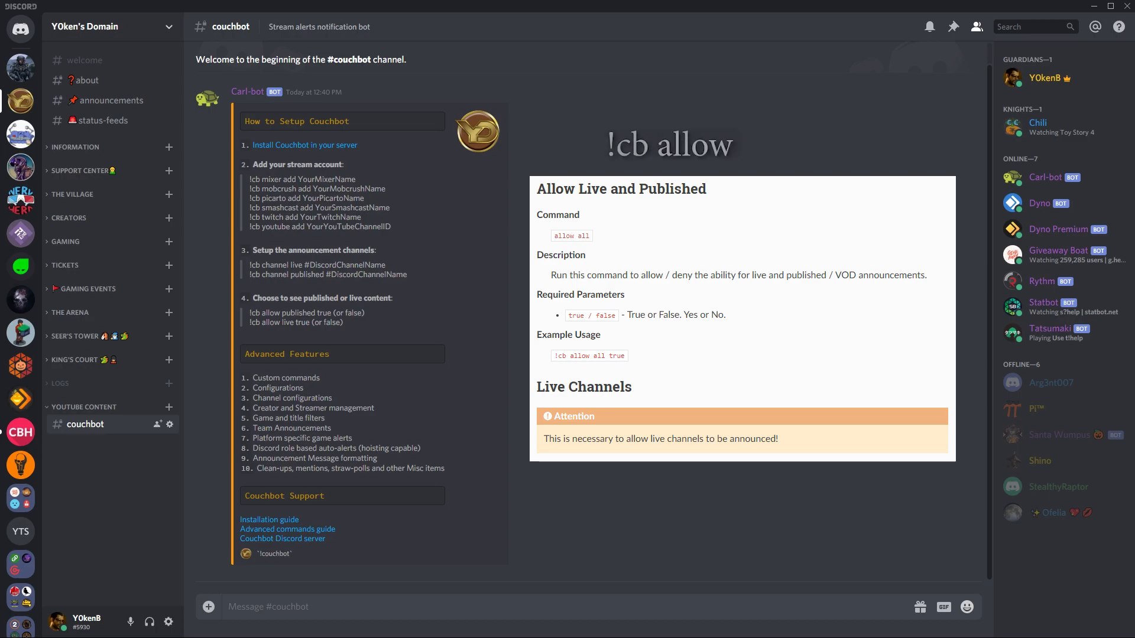
text(live true)
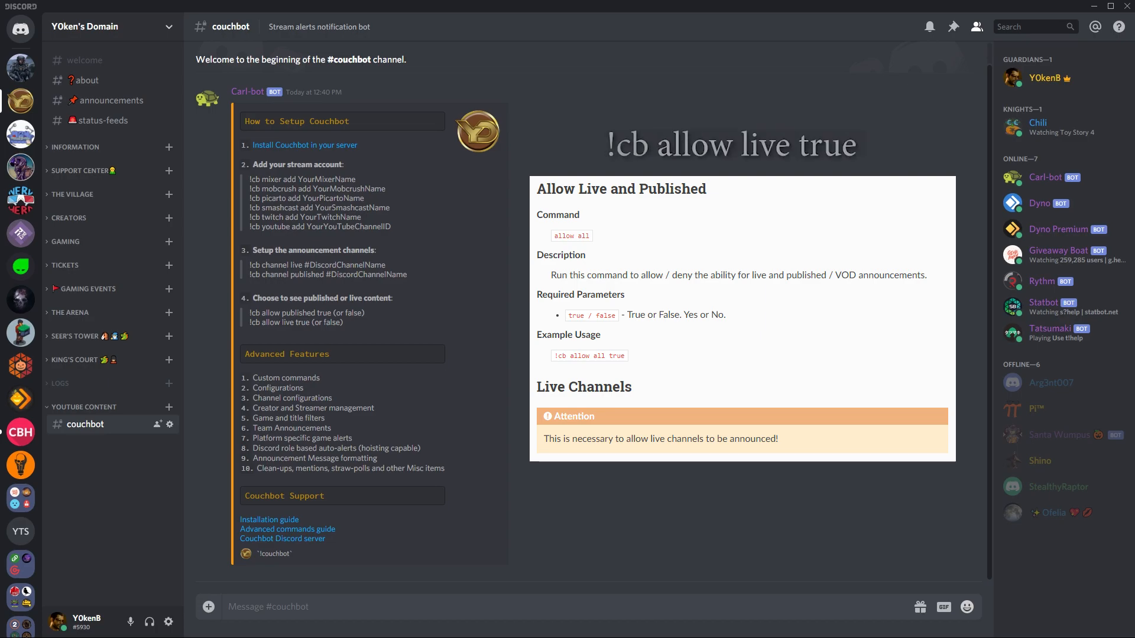